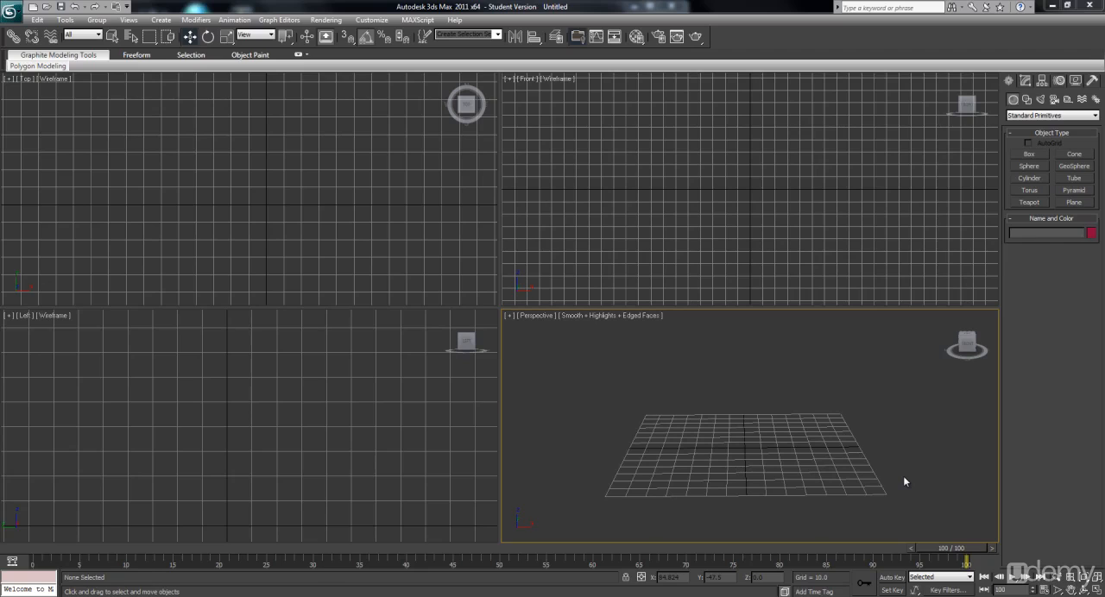
{"action": "mouse_move", "coordinate": [811, 504]}
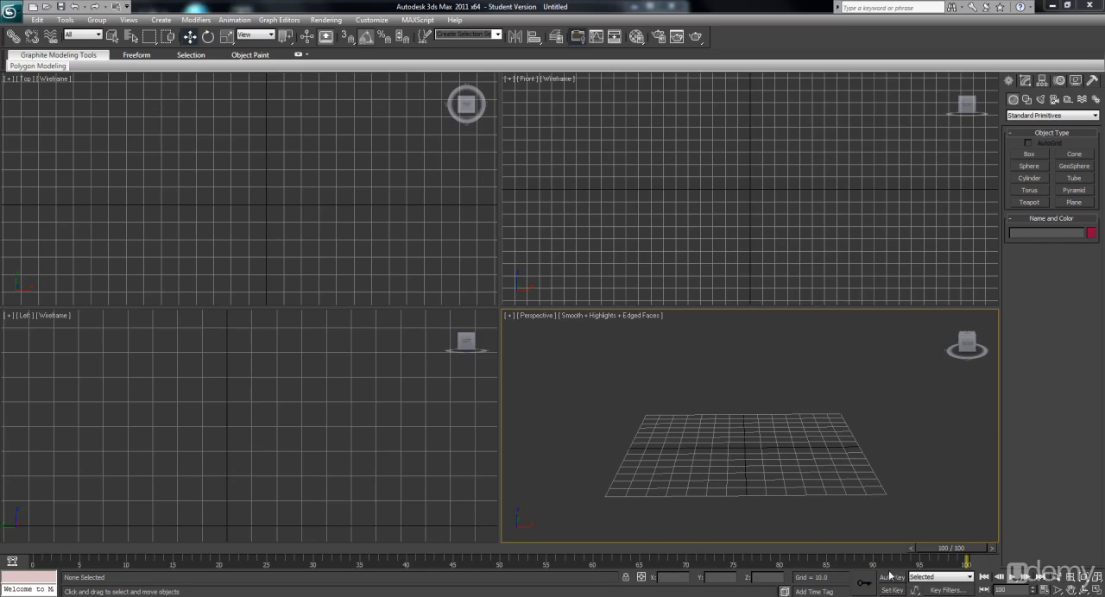
{"action": "mouse_move", "coordinate": [891, 577]}
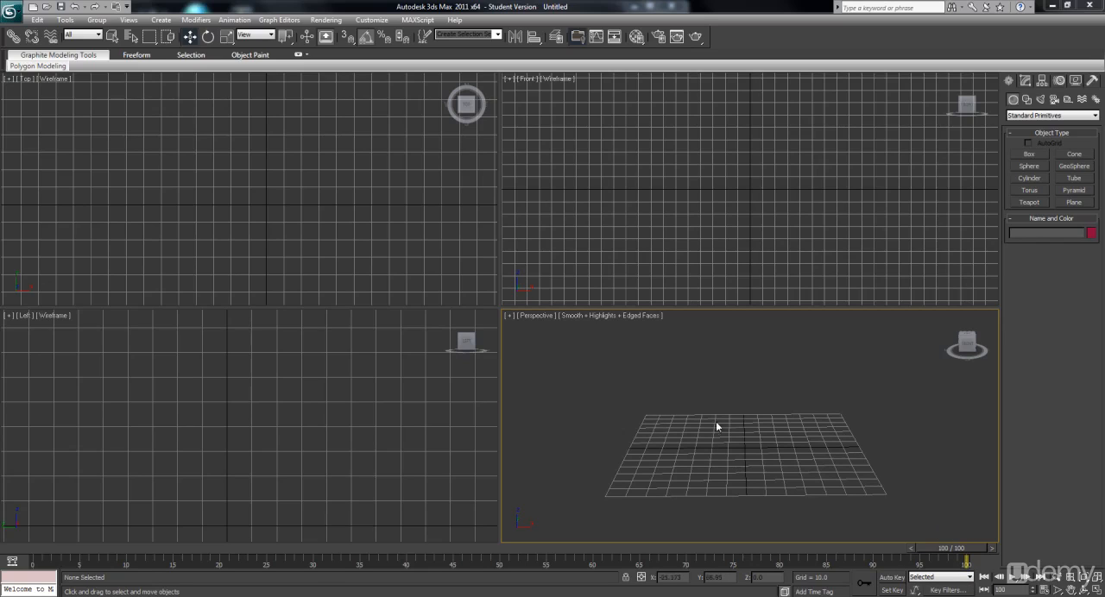
{"action": "mouse_move", "coordinate": [809, 364]}
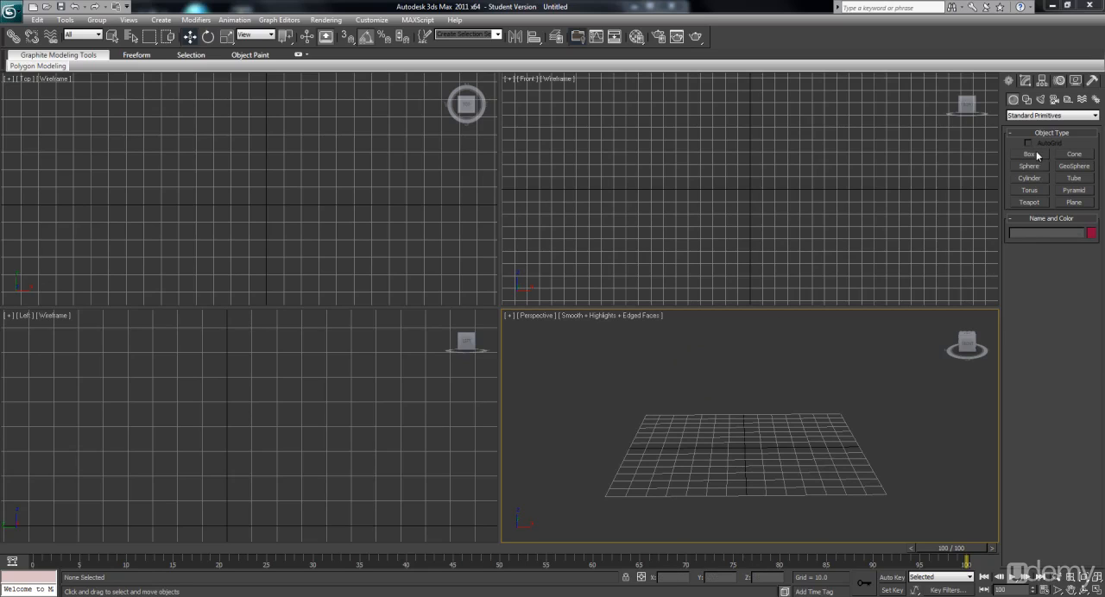
- Draw a box's footprint near the left edge of the grid in Perspective and pull up its height
{"action": "left_click", "coordinate": [1029, 153]}
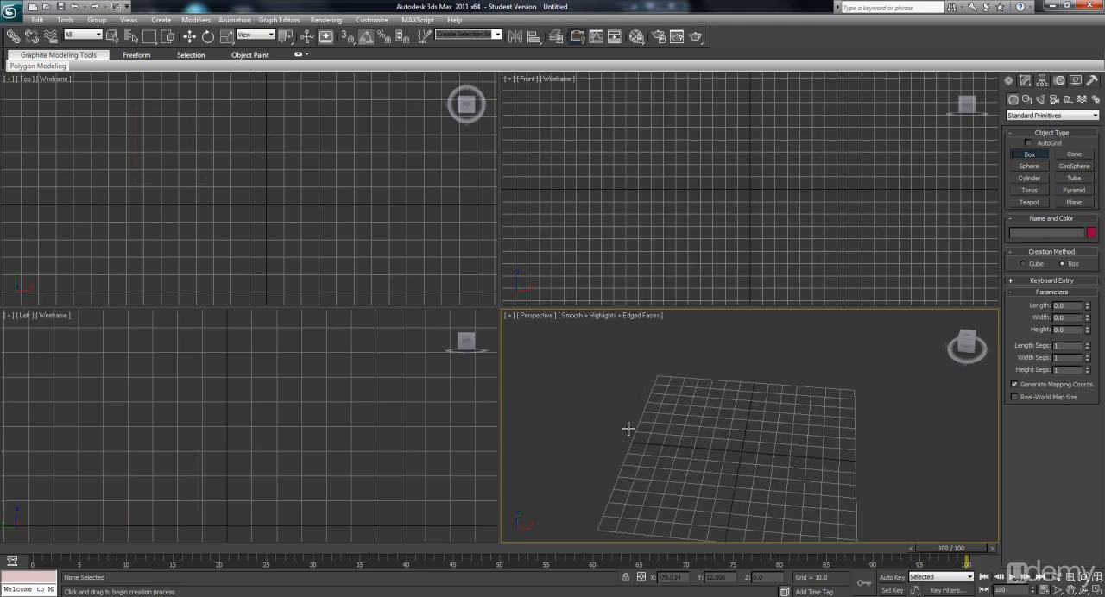
{"action": "left_click_drag", "start_coordinate": [587, 449], "coordinate": [625, 428]}
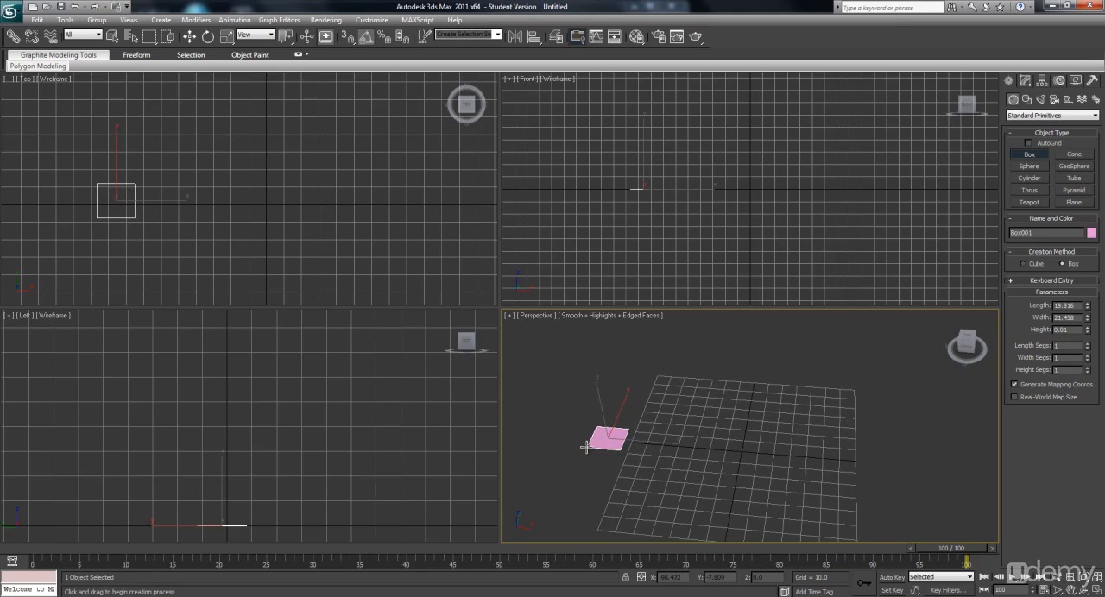
{"action": "left_click_drag", "start_coordinate": [608, 440], "coordinate": [627, 467]}
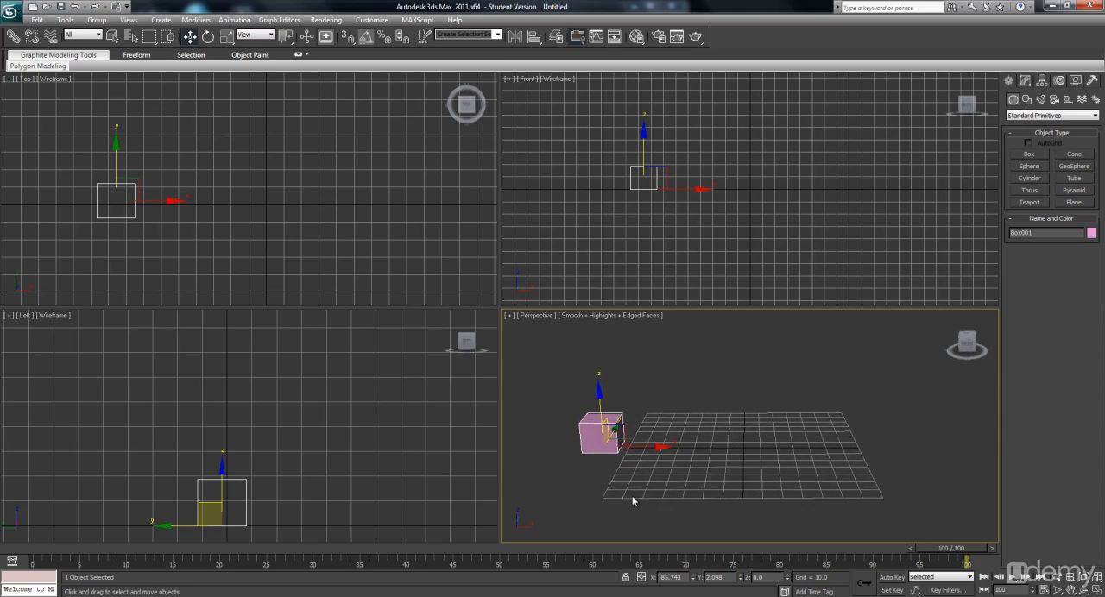
{"action": "mouse_move", "coordinate": [663, 478]}
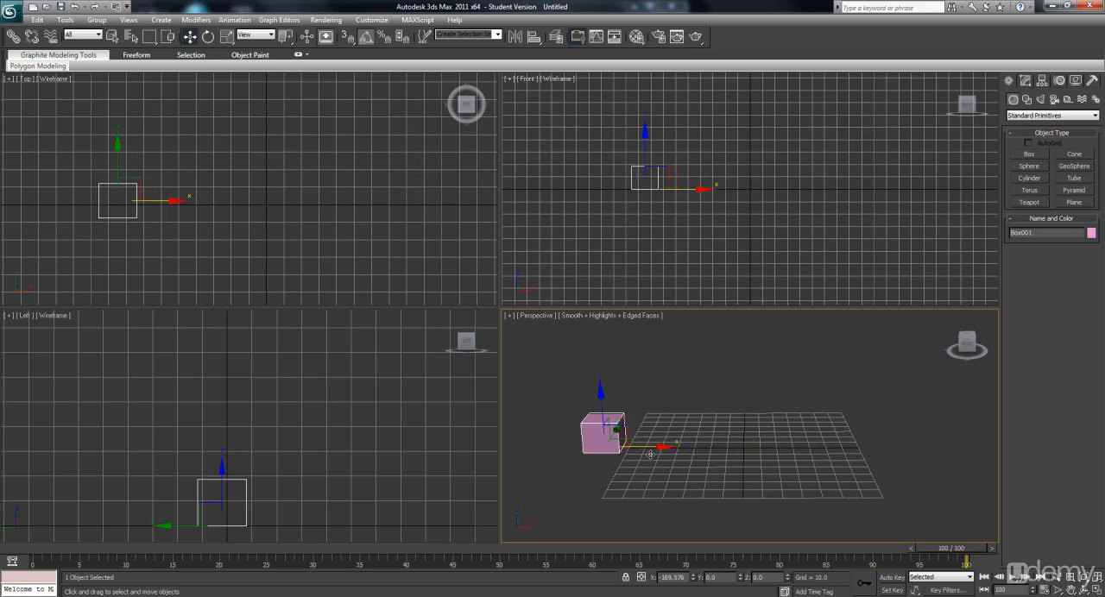
- Return the time slider to frame 0 and switch on Auto Key recording
{"action": "left_click_drag", "start_coordinate": [968, 549], "coordinate": [556, 549]}
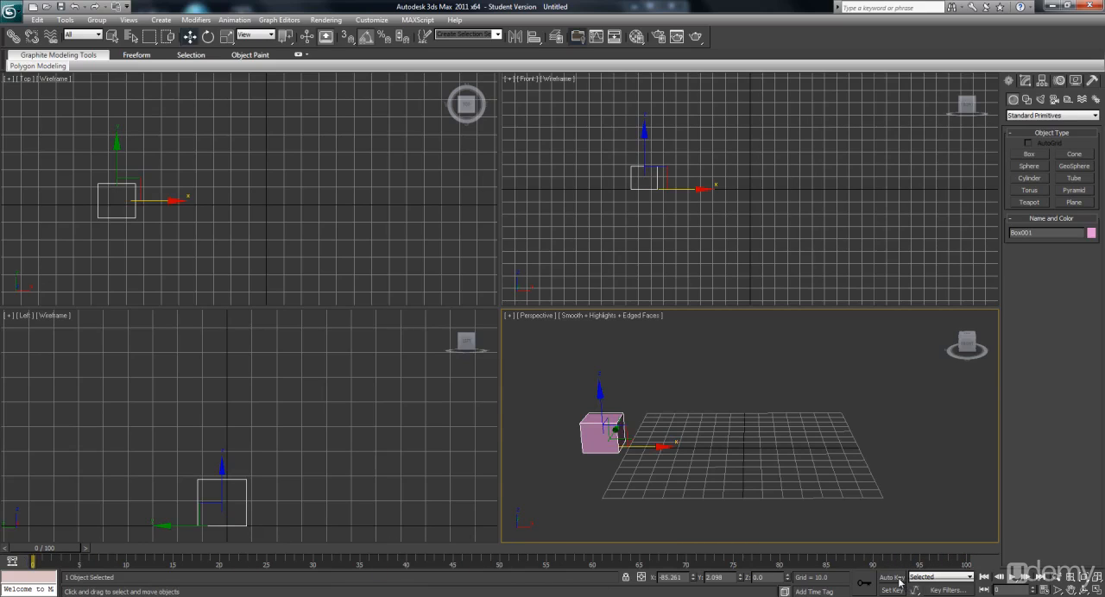
{"action": "left_click", "coordinate": [891, 577]}
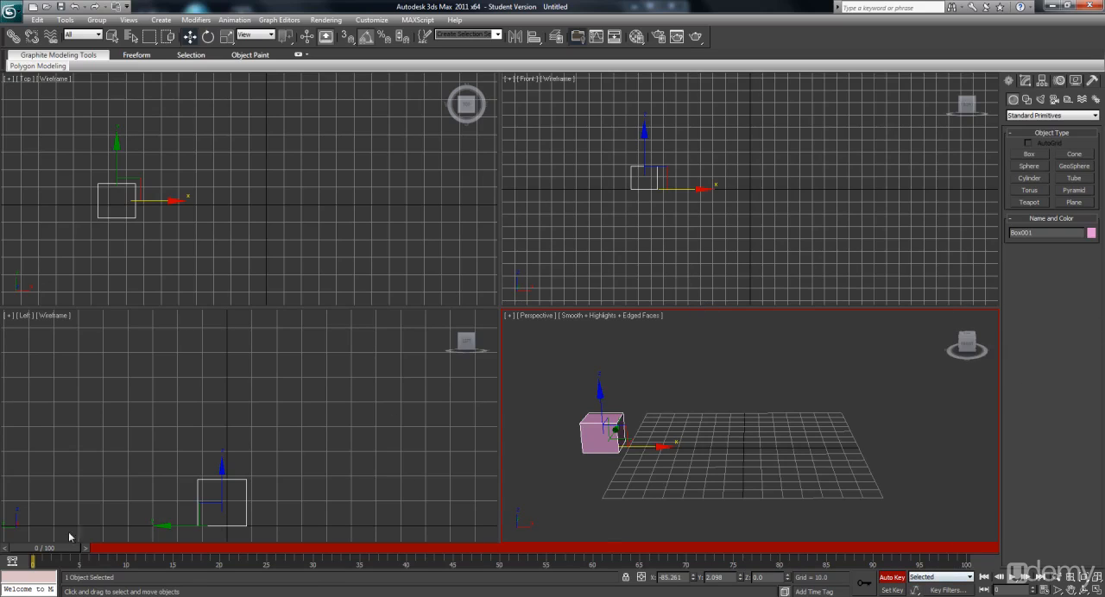
{"action": "mouse_move", "coordinate": [773, 559]}
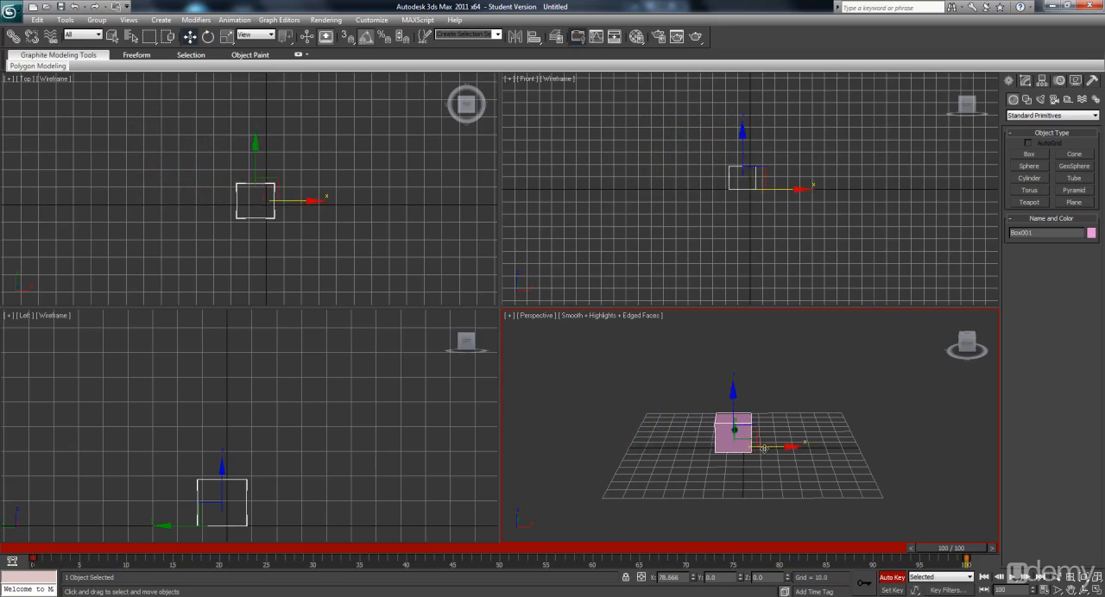
- At frame 100 move the box to the grid's right edge, then scrub and play the motion
{"action": "left_click_drag", "start_coordinate": [786, 446], "coordinate": [912, 445]}
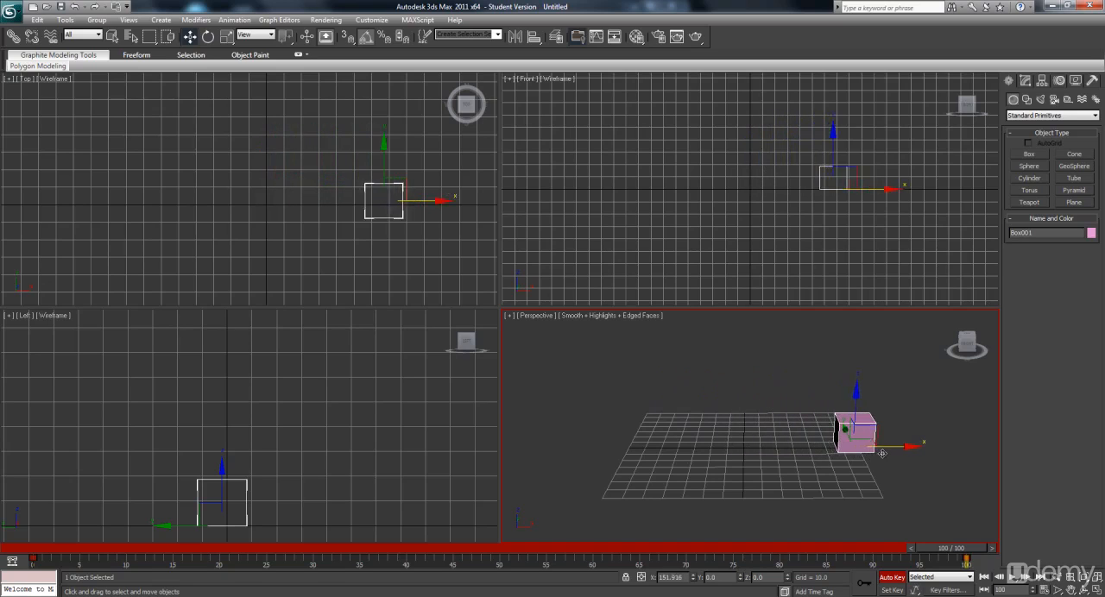
{"action": "left_click_drag", "start_coordinate": [855, 431], "coordinate": [867, 431]}
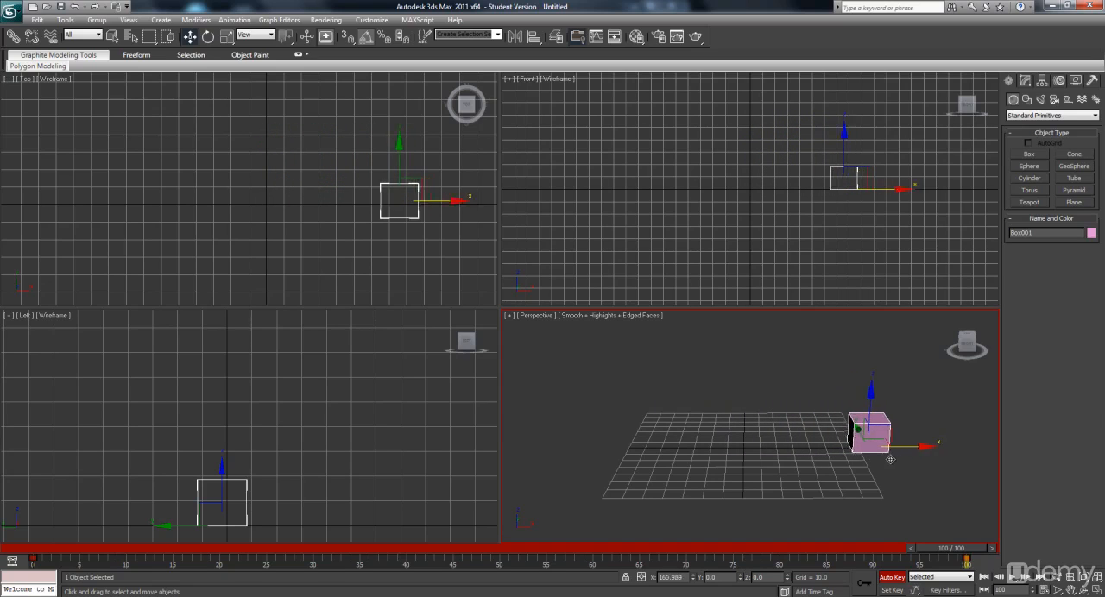
{"action": "left_click_drag", "start_coordinate": [866, 440], "coordinate": [880, 435]}
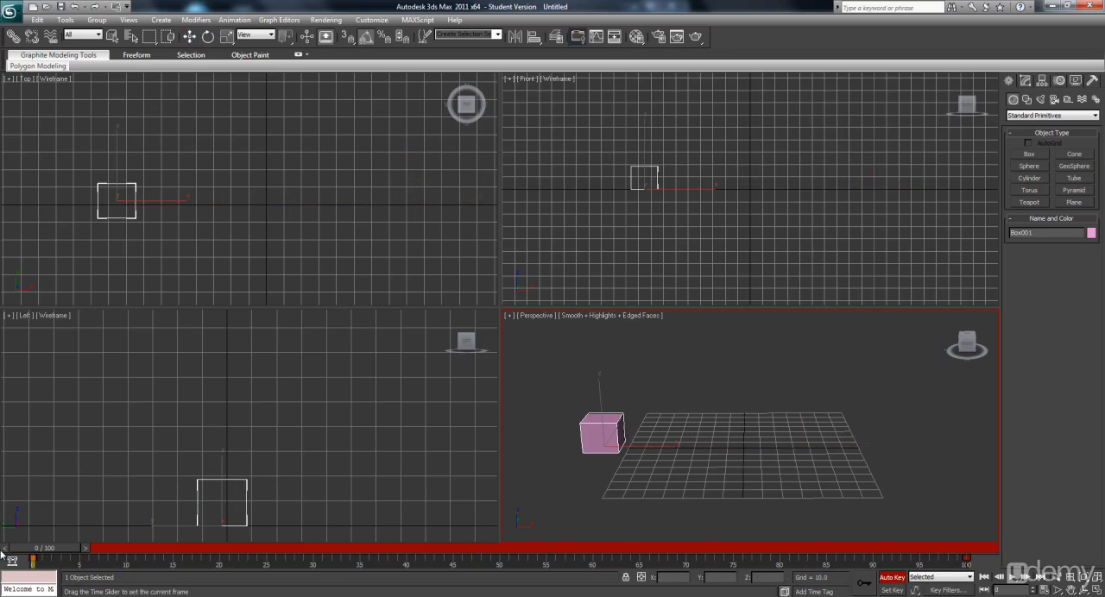
{"action": "left_click_drag", "start_coordinate": [13, 547], "coordinate": [107, 547]}
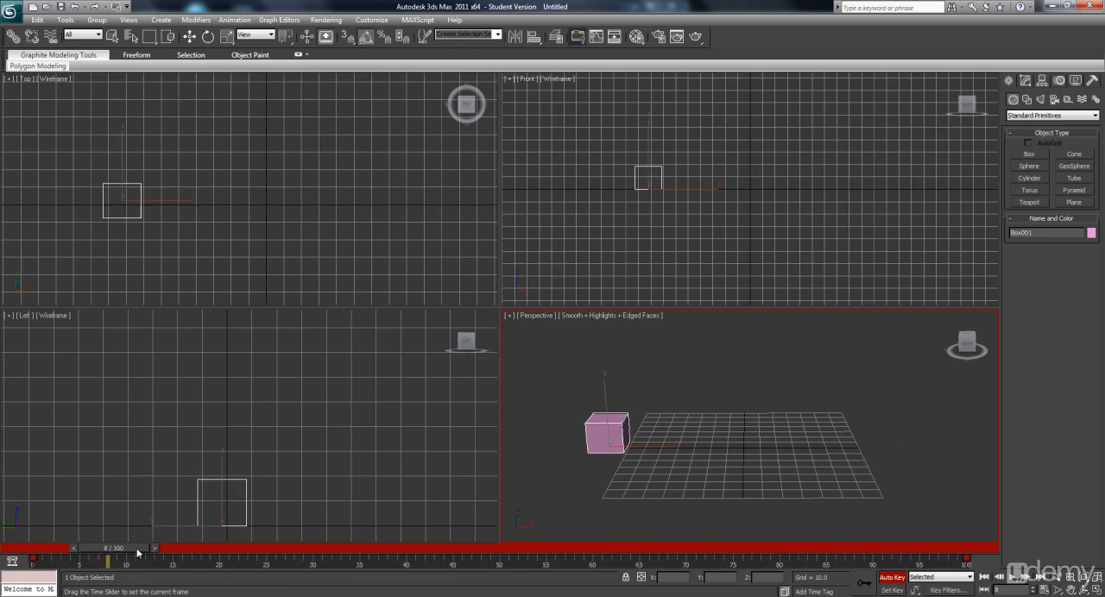
{"action": "left_click_drag", "start_coordinate": [107, 549], "coordinate": [889, 549]}
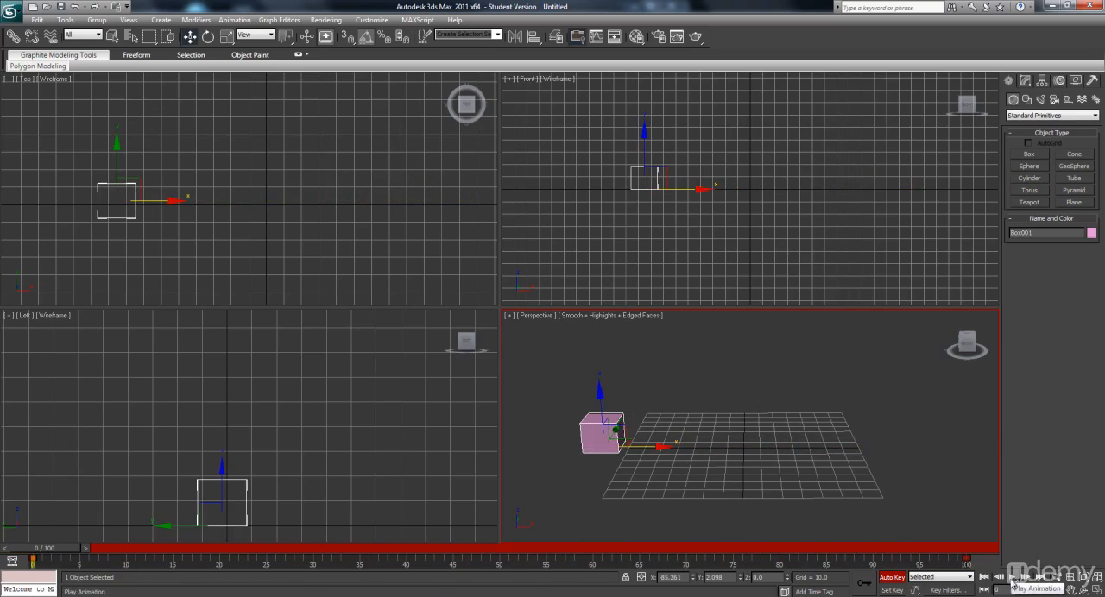
{"action": "left_click", "coordinate": [1013, 576]}
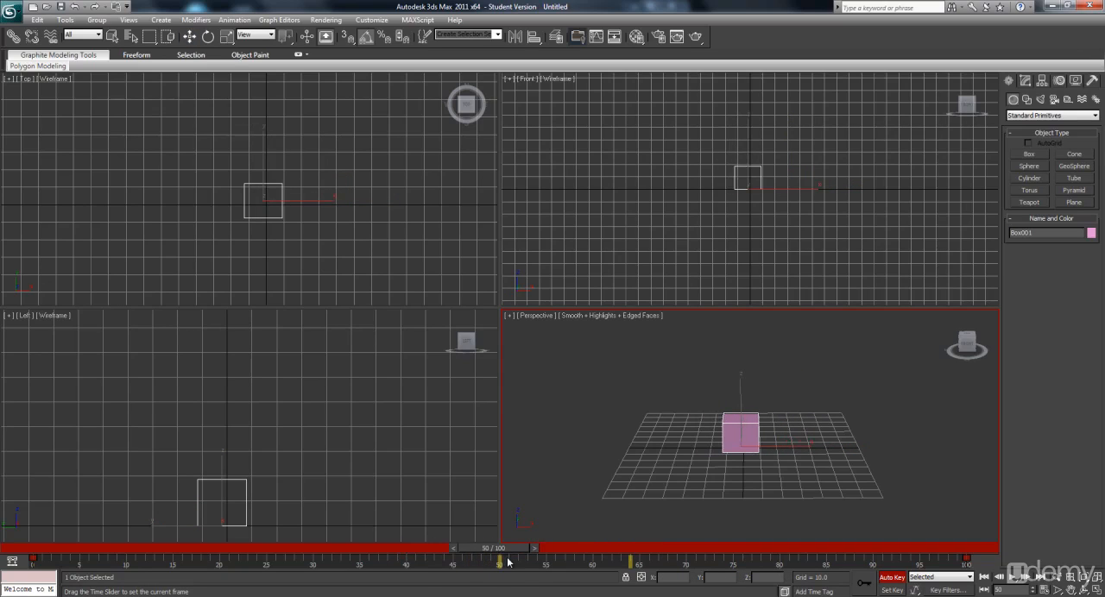
- At an early frame raise the box up off the grid, then play the bobbing motion
{"action": "left_click_drag", "start_coordinate": [499, 563], "coordinate": [256, 563]}
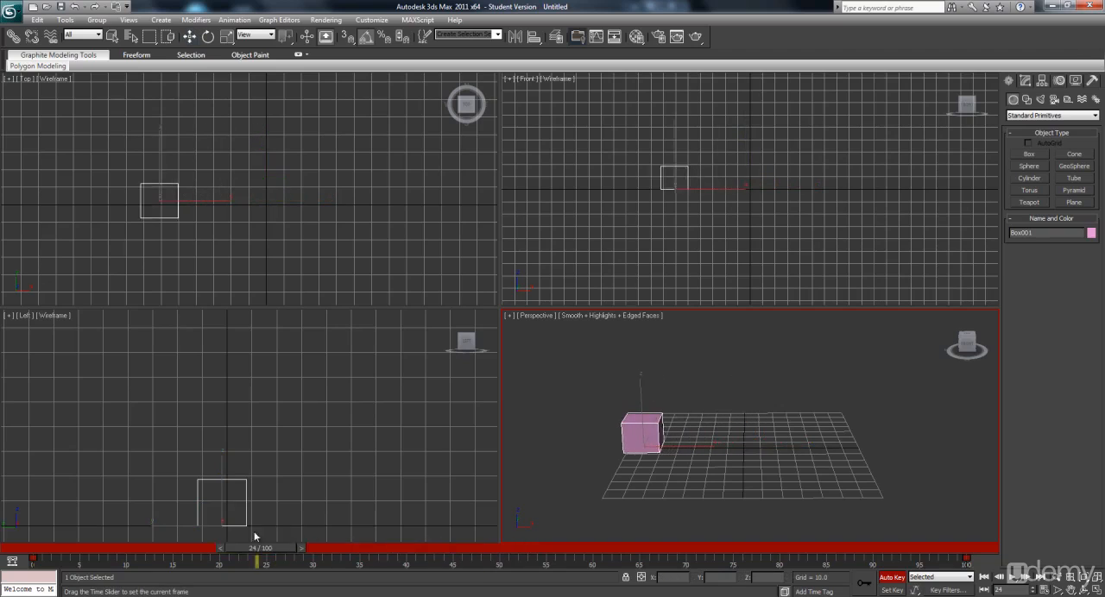
{"action": "left_click_drag", "start_coordinate": [257, 562], "coordinate": [221, 563]}
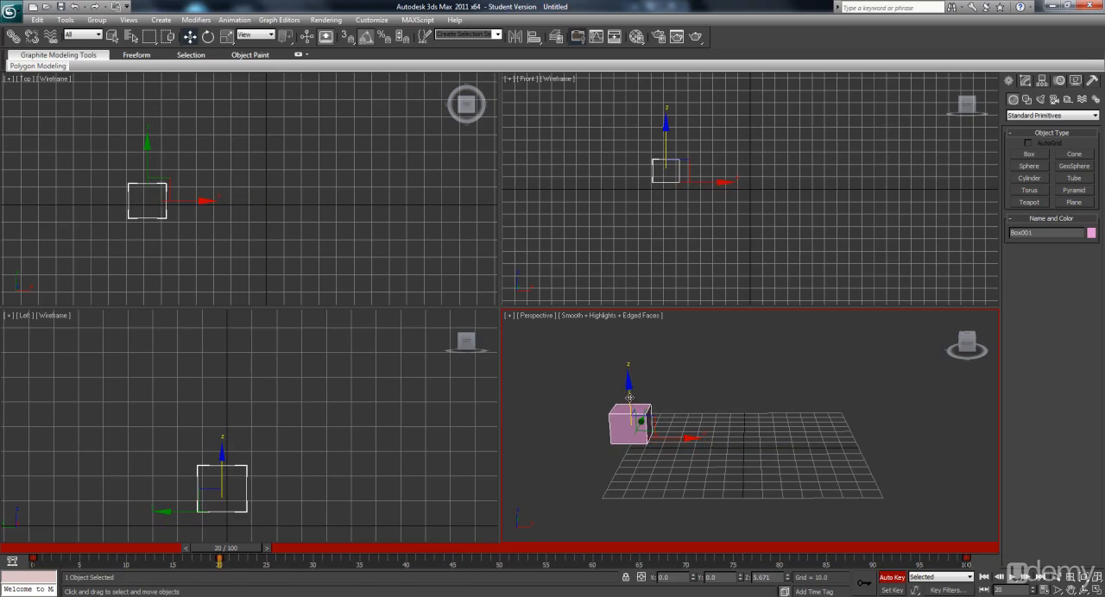
{"action": "left_click_drag", "start_coordinate": [221, 549], "coordinate": [373, 549]}
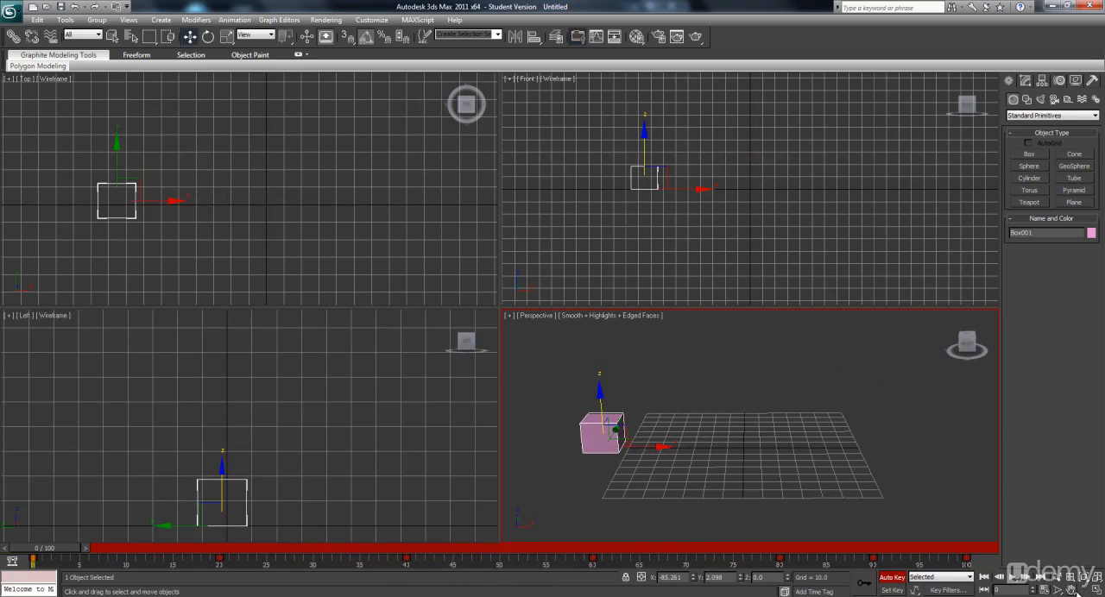
{"action": "left_click", "coordinate": [1012, 576]}
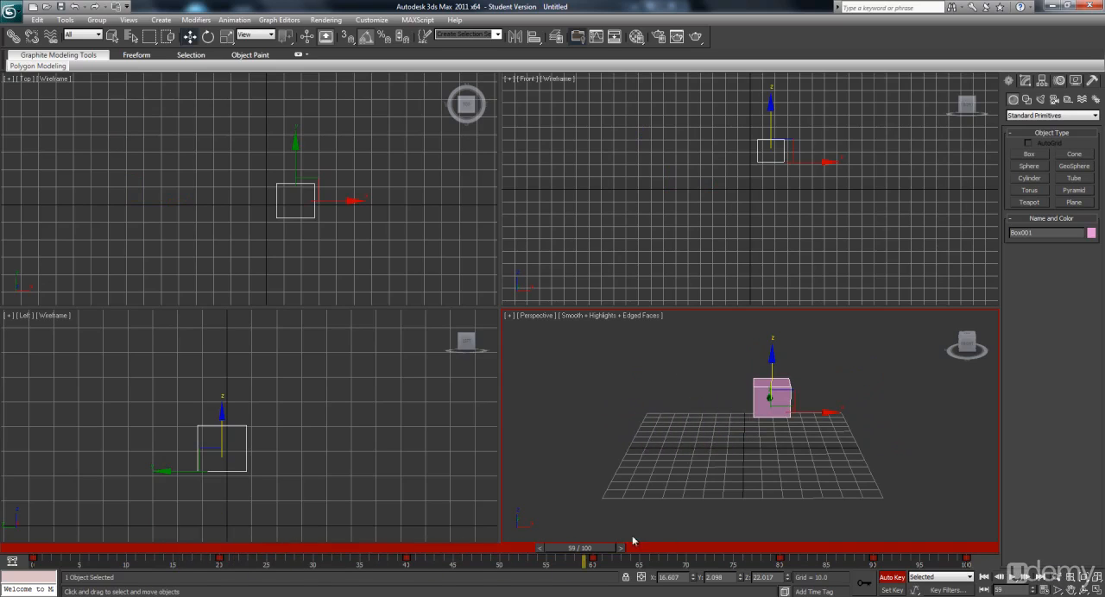
- Key a 90° quarter turn on the box at frame 20, then scrub from frame 0 to review it
{"action": "left_click_drag", "start_coordinate": [584, 563], "coordinate": [209, 563]}
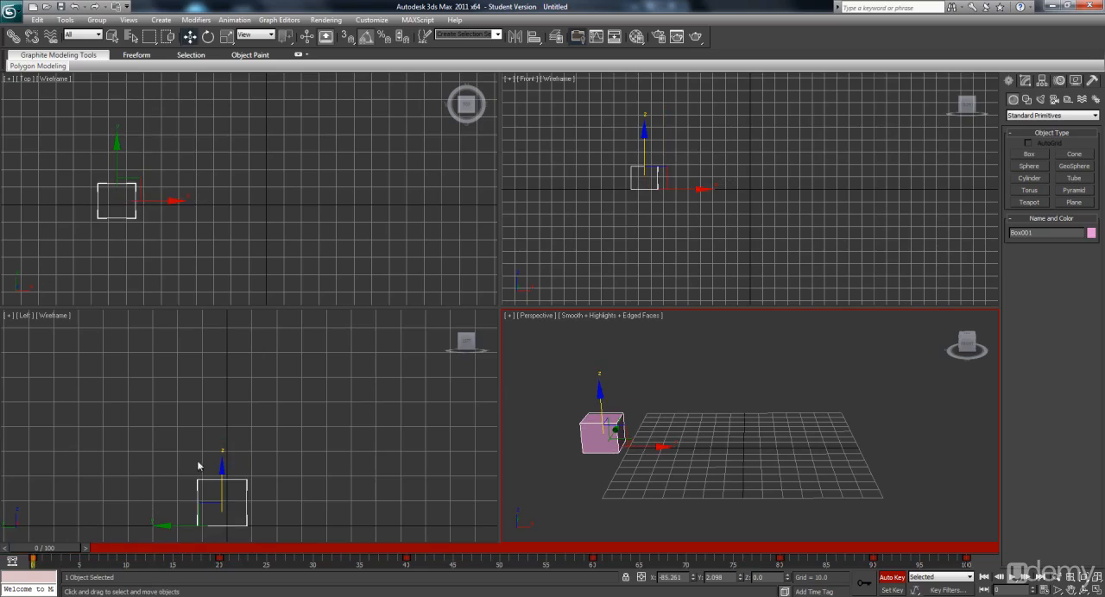
{"action": "mouse_move", "coordinate": [190, 36]}
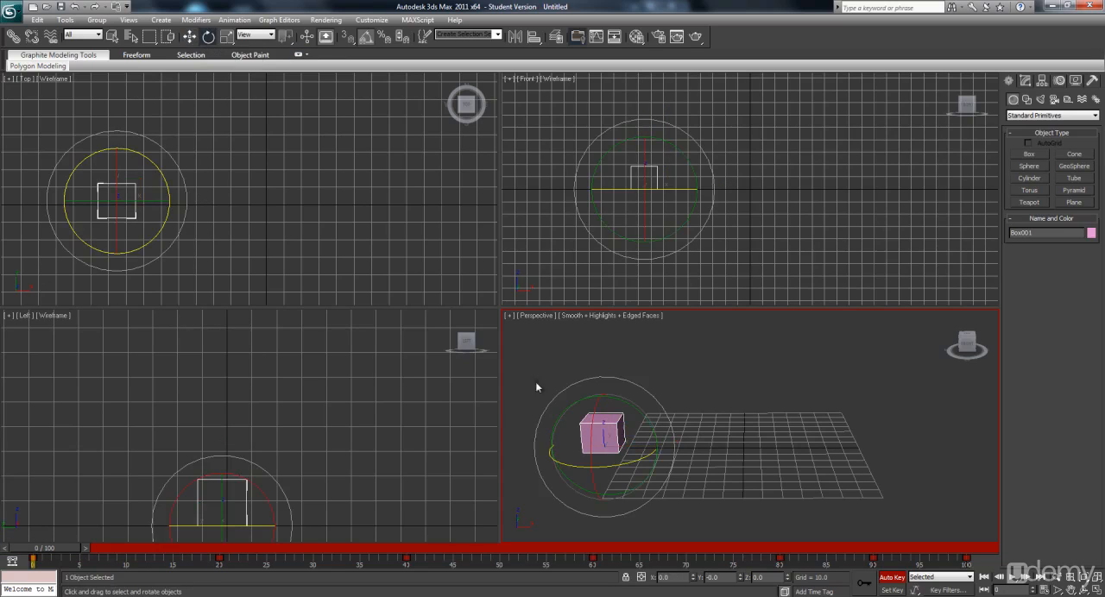
{"action": "left_click_drag", "start_coordinate": [101, 560], "coordinate": [228, 559]}
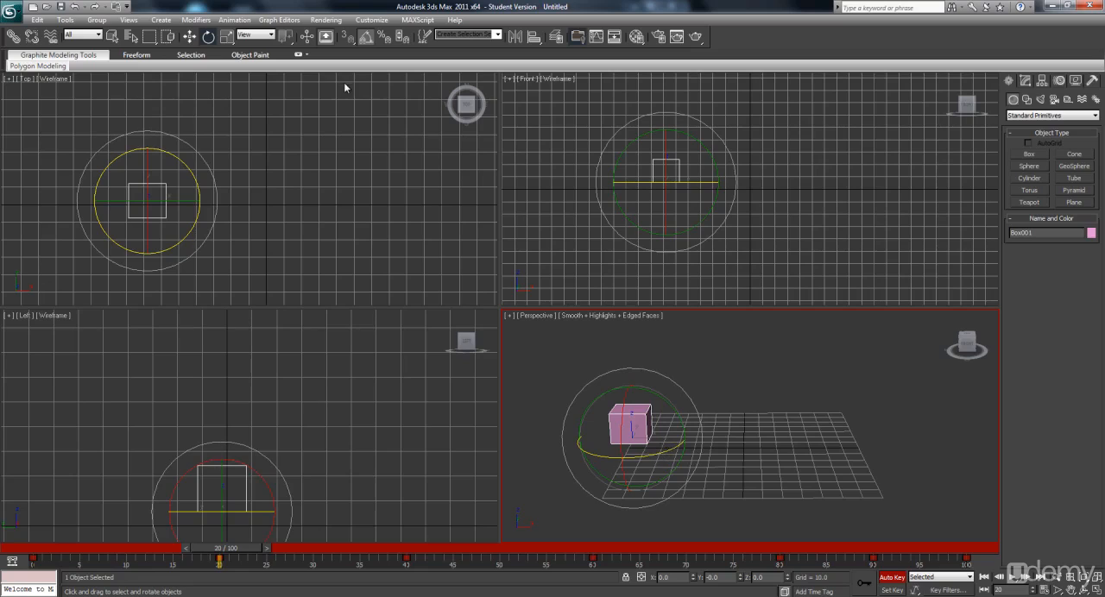
{"action": "mouse_move", "coordinate": [366, 36]}
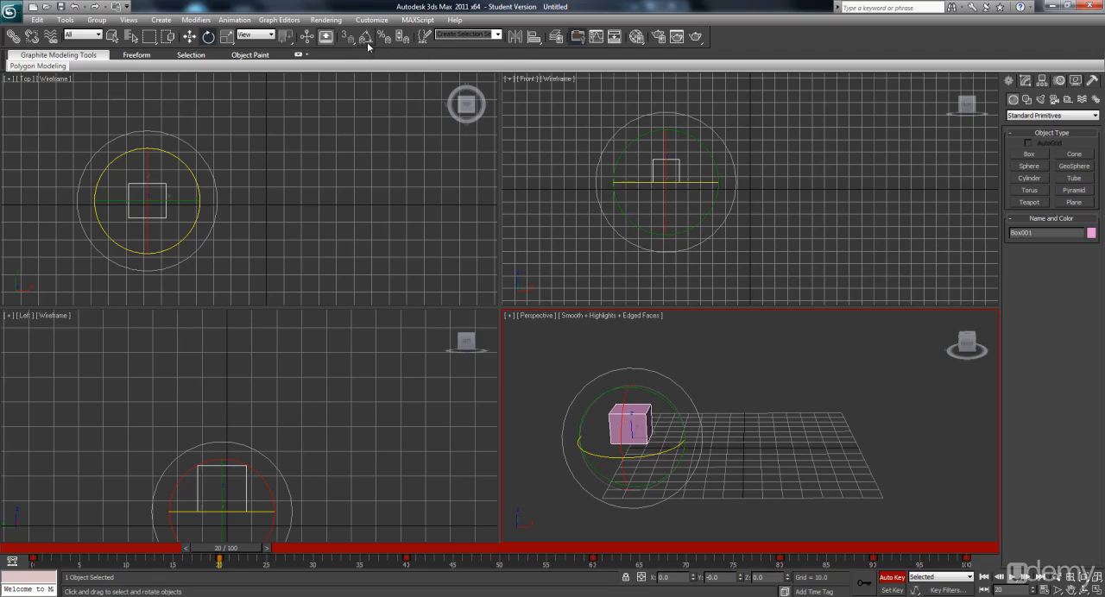
{"action": "mouse_move", "coordinate": [366, 36]}
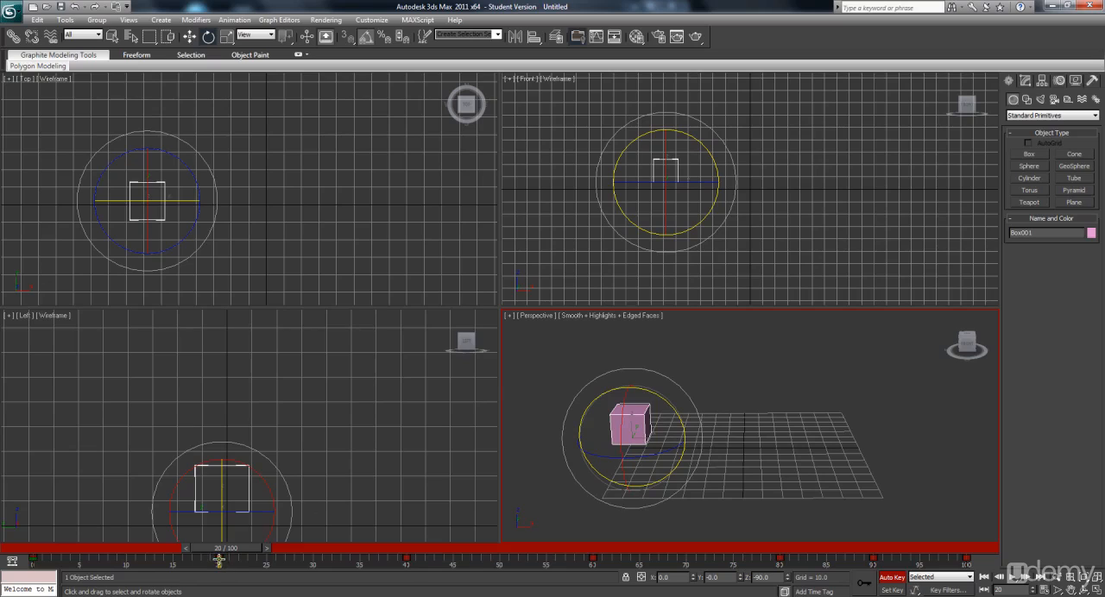
{"action": "mouse_move", "coordinate": [76, 573]}
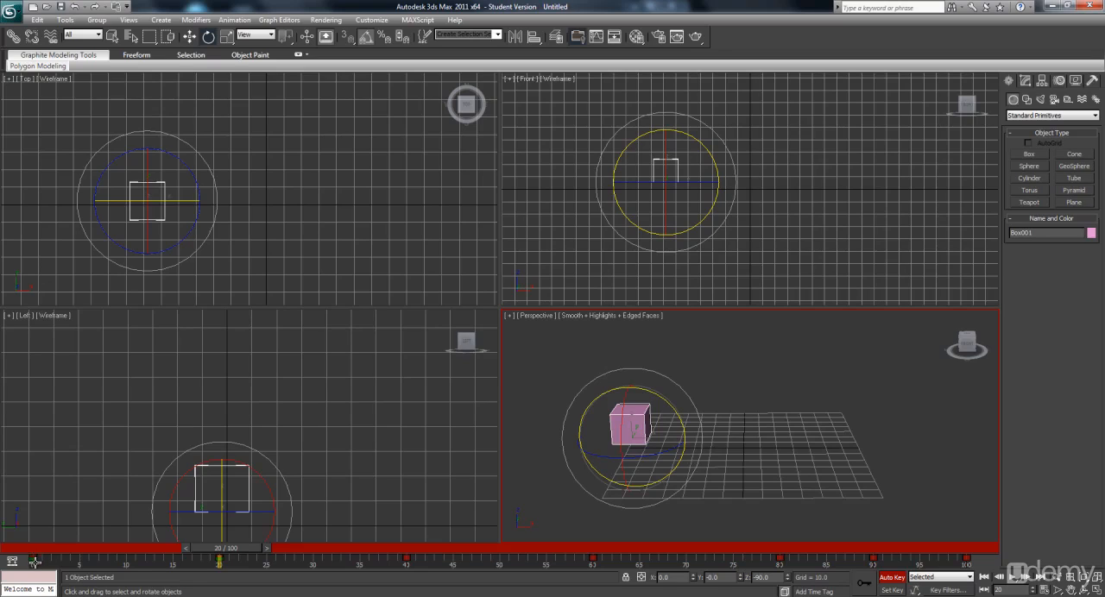
{"action": "mouse_move", "coordinate": [35, 563]}
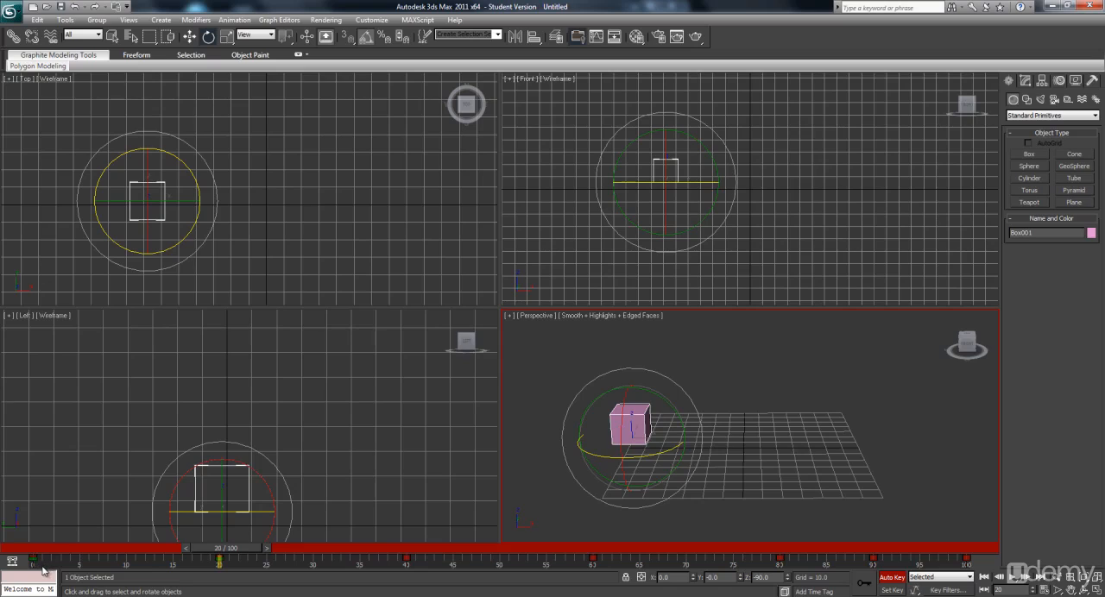
{"action": "mouse_move", "coordinate": [311, 504]}
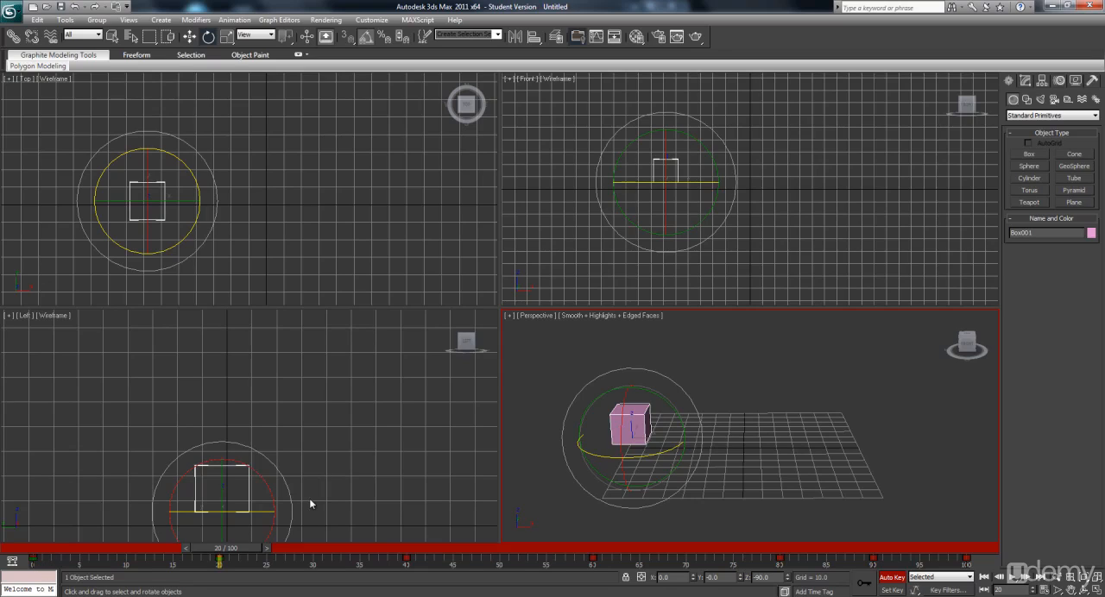
{"action": "mouse_move", "coordinate": [233, 554]}
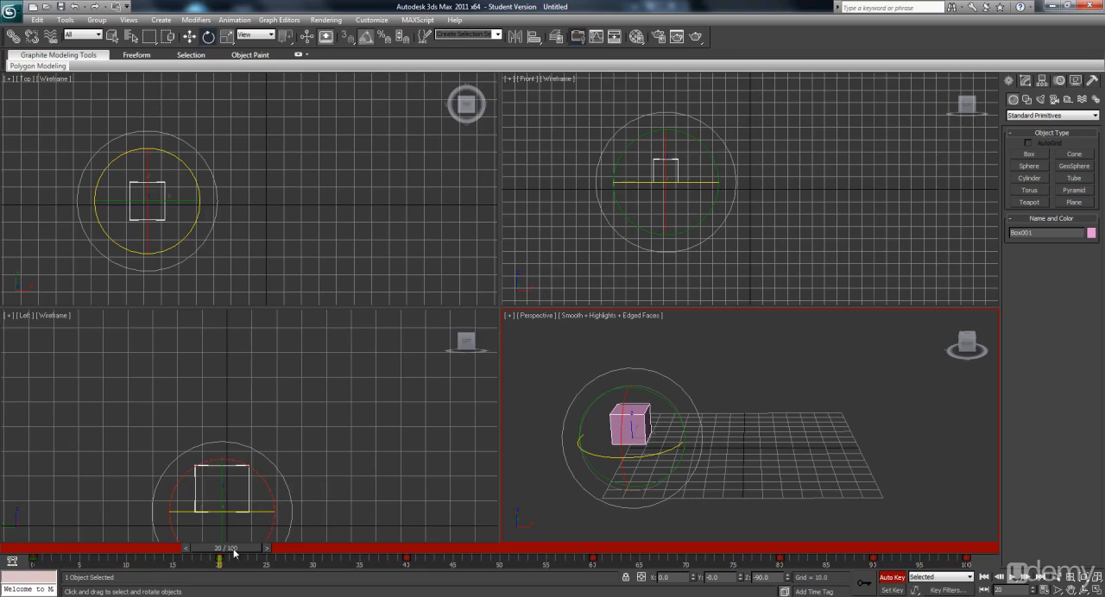
{"action": "left_click_drag", "start_coordinate": [218, 559], "coordinate": [8, 547]}
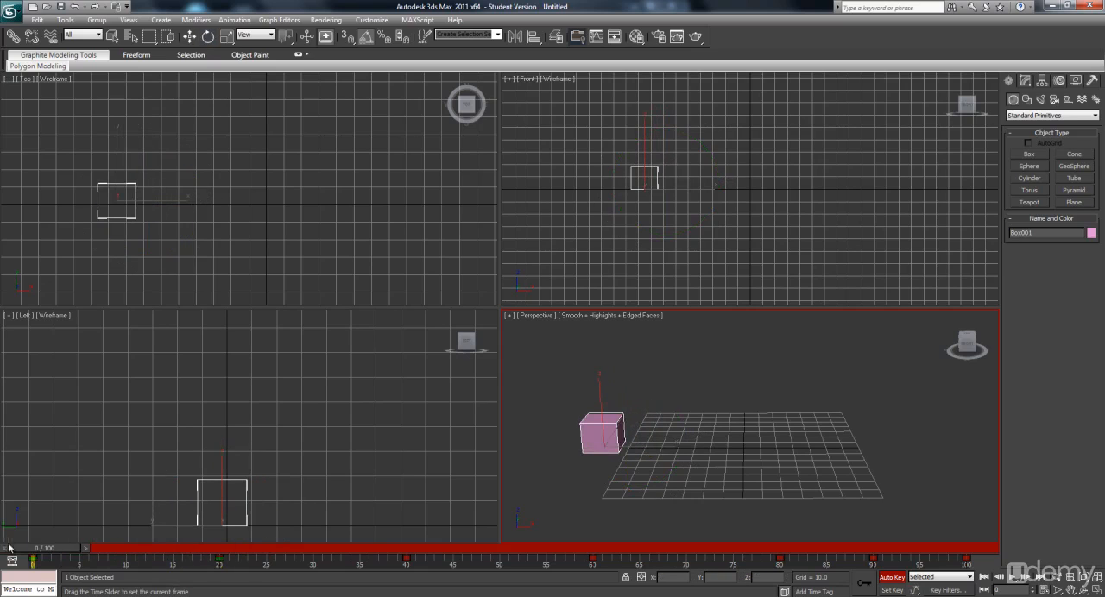
{"action": "left_click_drag", "start_coordinate": [10, 547], "coordinate": [110, 548]}
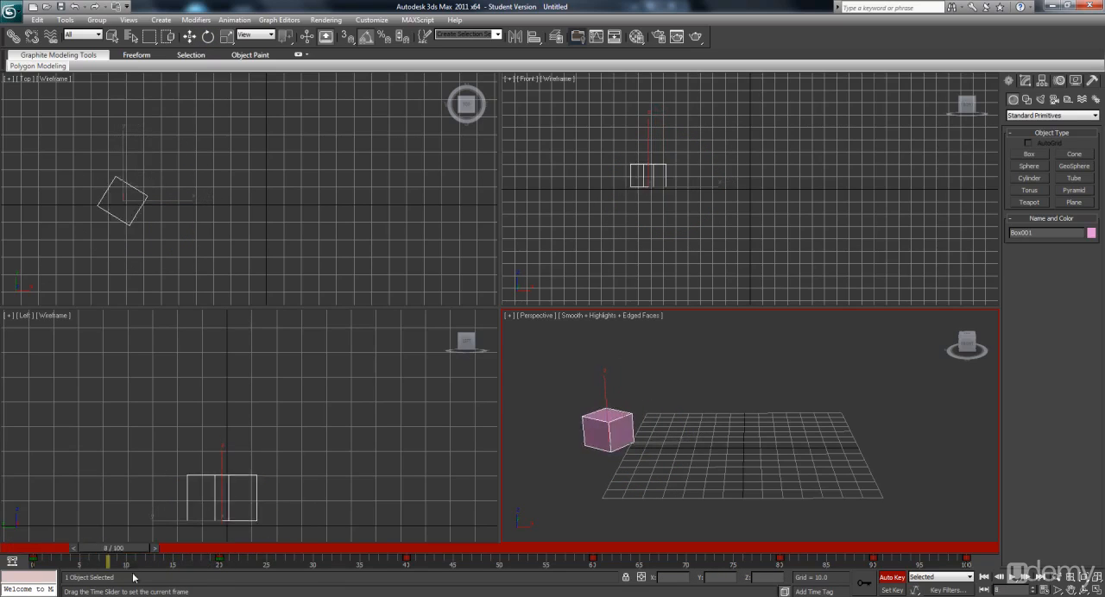
- Add further 90° turns at later frames, around frame 60 and near the path's end
{"action": "left_click_drag", "start_coordinate": [114, 549], "coordinate": [359, 549]}
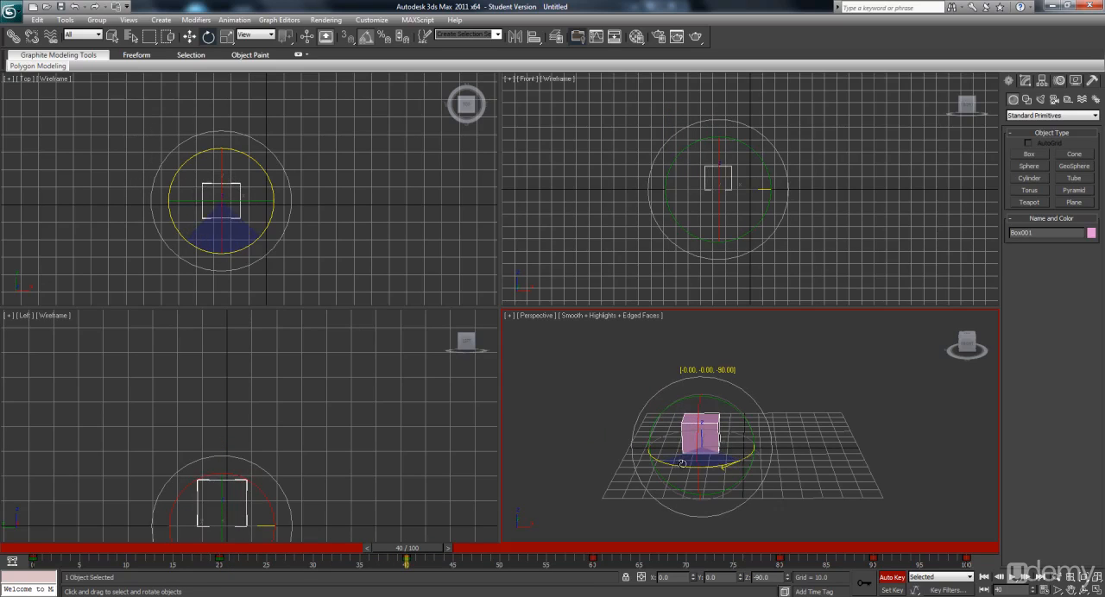
{"action": "left_click_drag", "start_coordinate": [405, 549], "coordinate": [107, 549]}
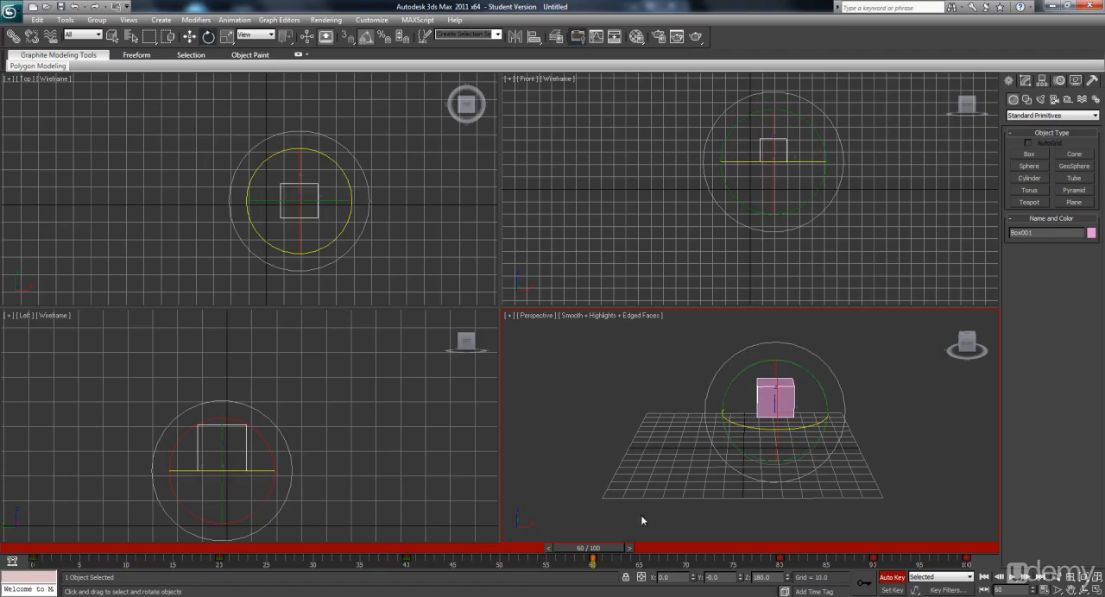
{"action": "left_click_drag", "start_coordinate": [774, 380], "coordinate": [756, 439]}
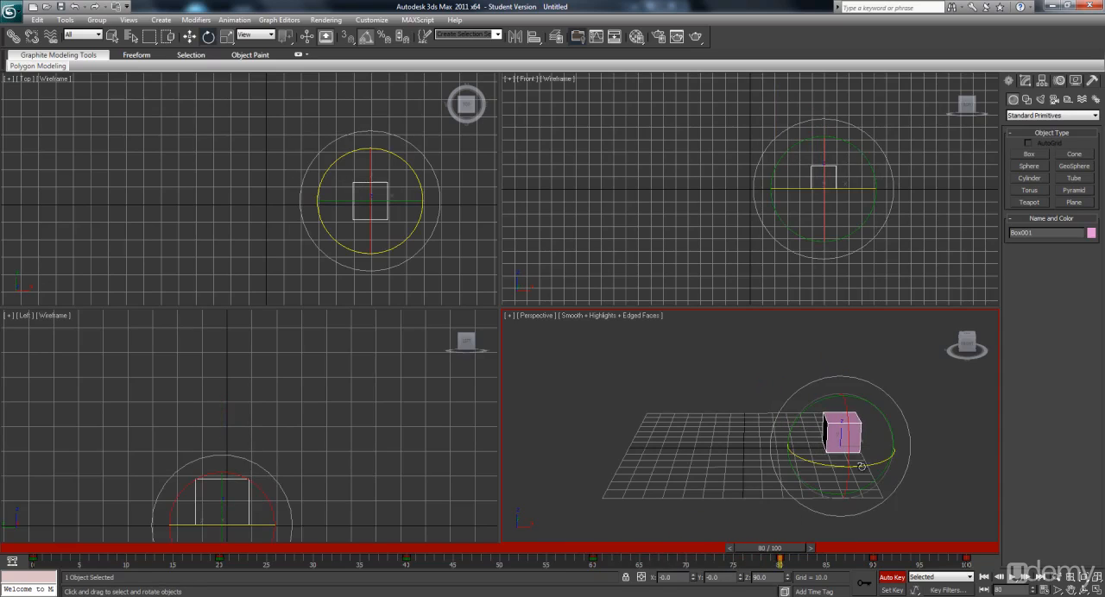
{"action": "left_click_drag", "start_coordinate": [860, 465], "coordinate": [814, 473]}
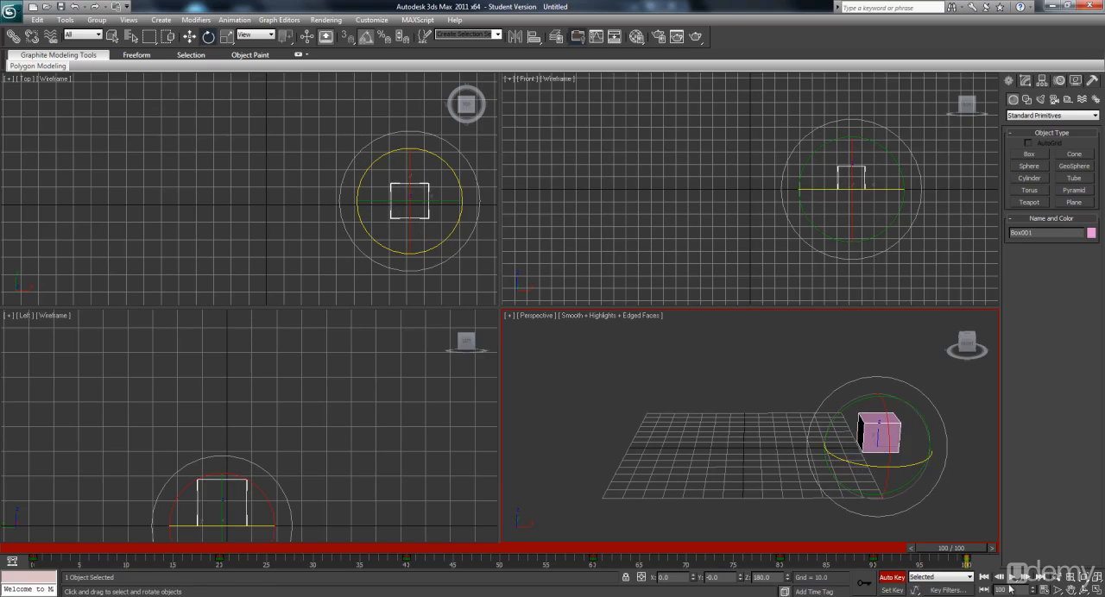
- Play back, key another 90° turn near frame 90, and scrub through the timeline
{"action": "left_click", "coordinate": [1023, 576]}
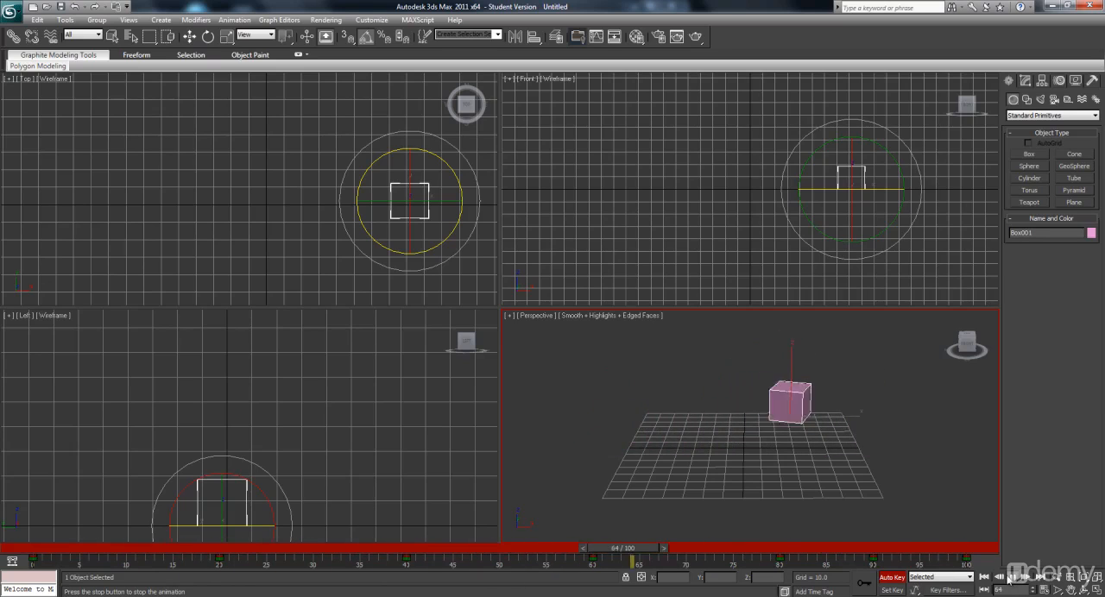
{"action": "left_click_drag", "start_coordinate": [631, 556], "coordinate": [259, 556]}
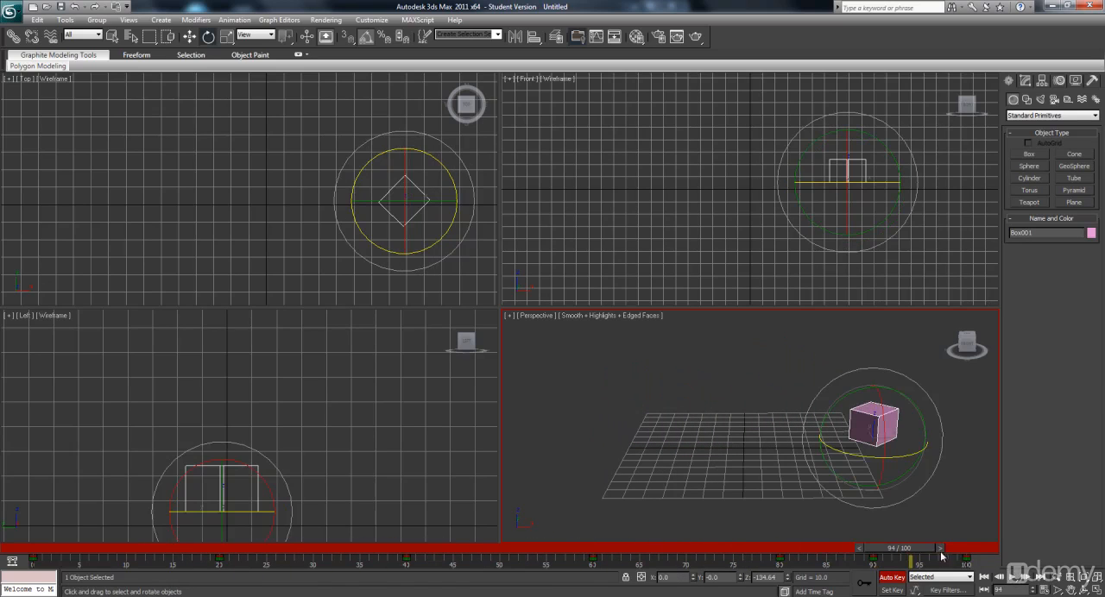
{"action": "left_click_drag", "start_coordinate": [898, 549], "coordinate": [52, 549]}
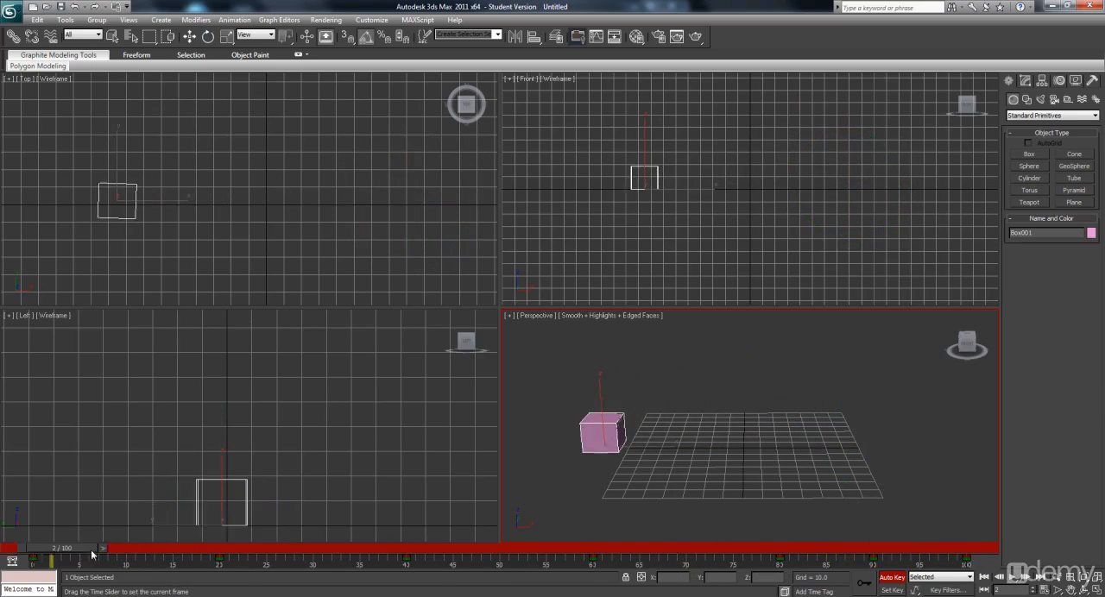
{"action": "left_click_drag", "start_coordinate": [93, 549], "coordinate": [860, 549]}
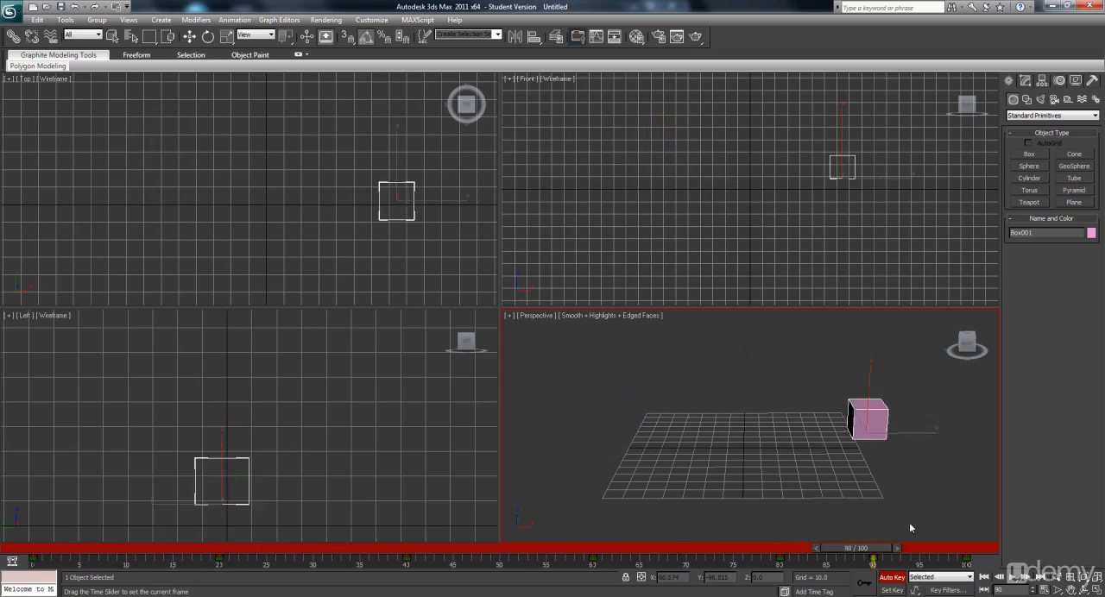
- Review the box's rotation near the end and settle on a middle frame
{"action": "left_click_drag", "start_coordinate": [854, 548], "coordinate": [146, 548]}
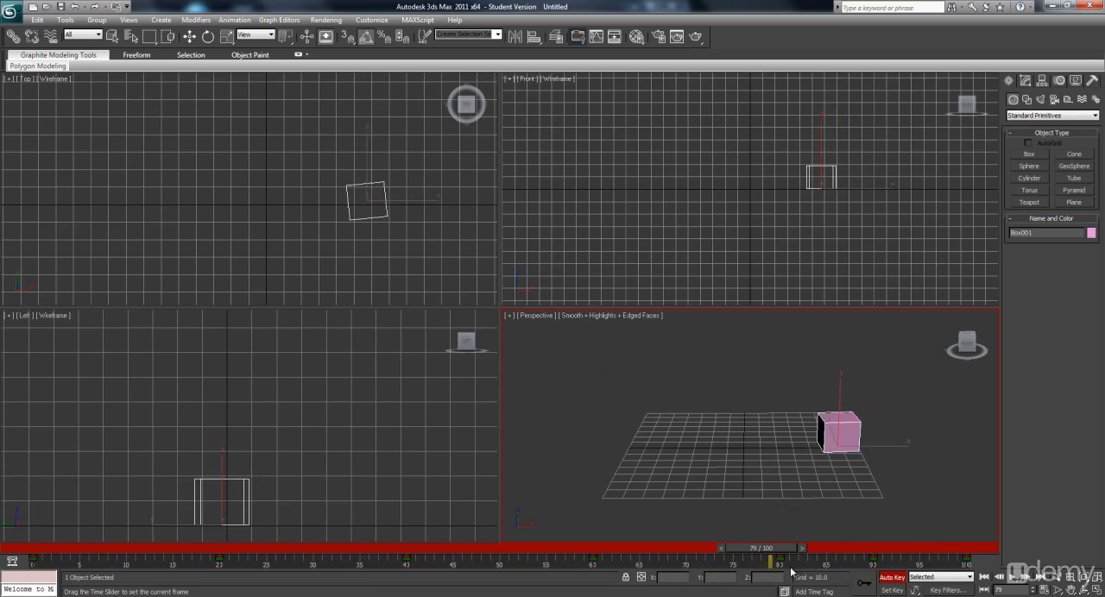
{"action": "left_click", "coordinate": [799, 547]}
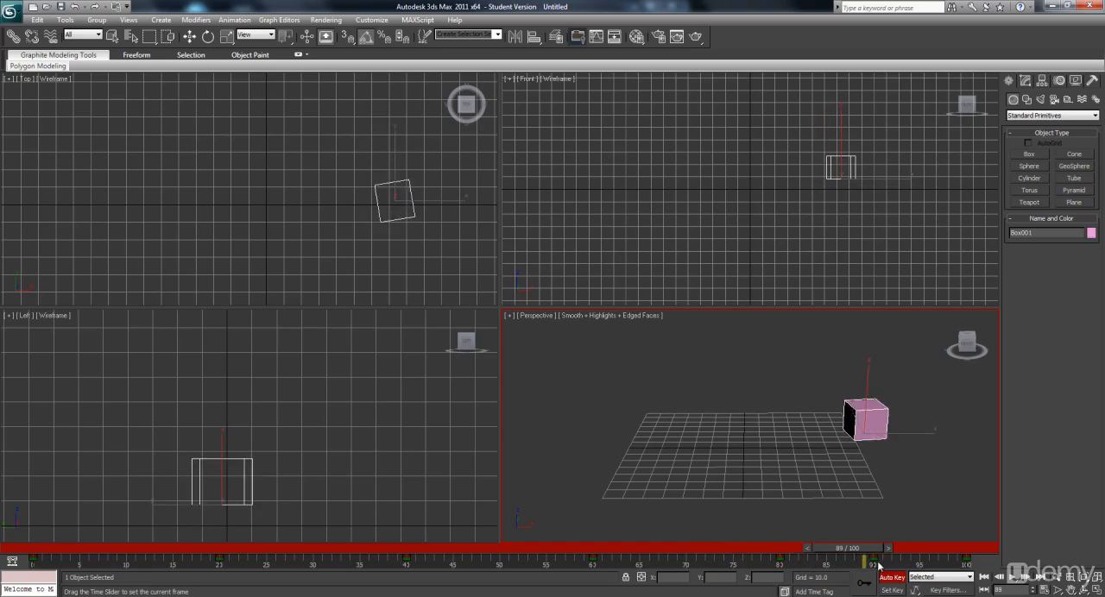
{"action": "left_click_drag", "start_coordinate": [871, 559], "coordinate": [850, 559]}
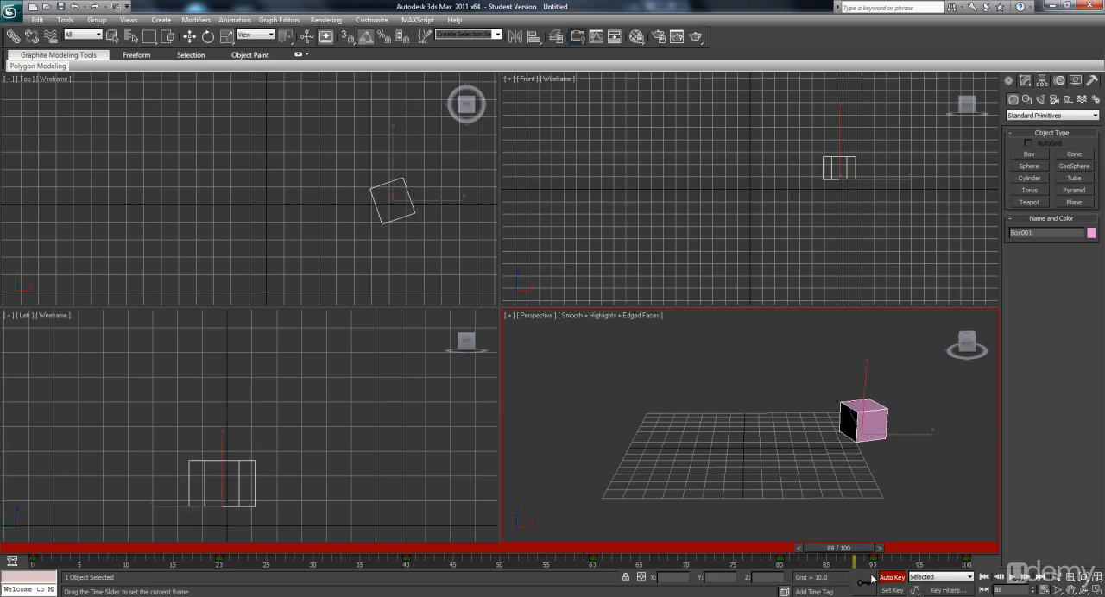
{"action": "left_click_drag", "start_coordinate": [873, 549], "coordinate": [545, 549]}
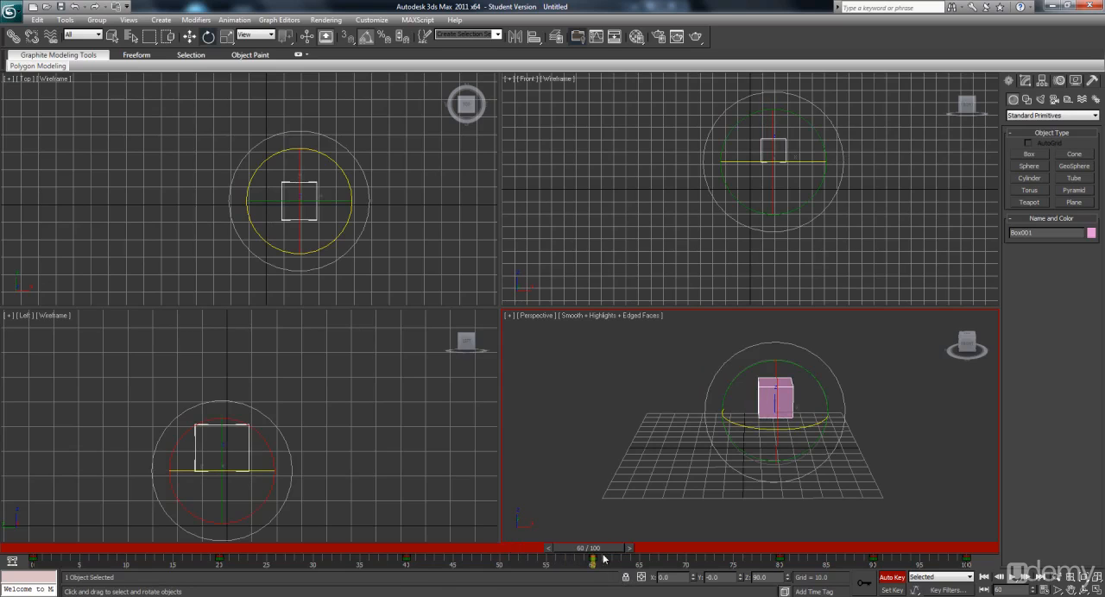
- Scrub to frame 20 ready to key the box's first size change
{"action": "left_click_drag", "start_coordinate": [594, 549], "coordinate": [518, 549]}
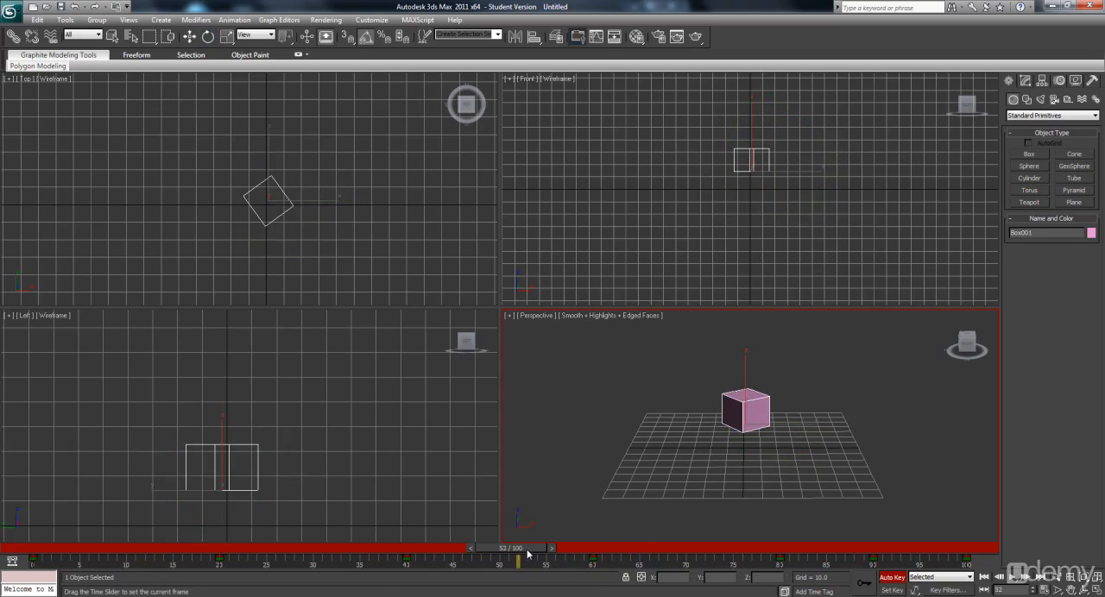
{"action": "left_click_drag", "start_coordinate": [527, 549], "coordinate": [543, 549]}
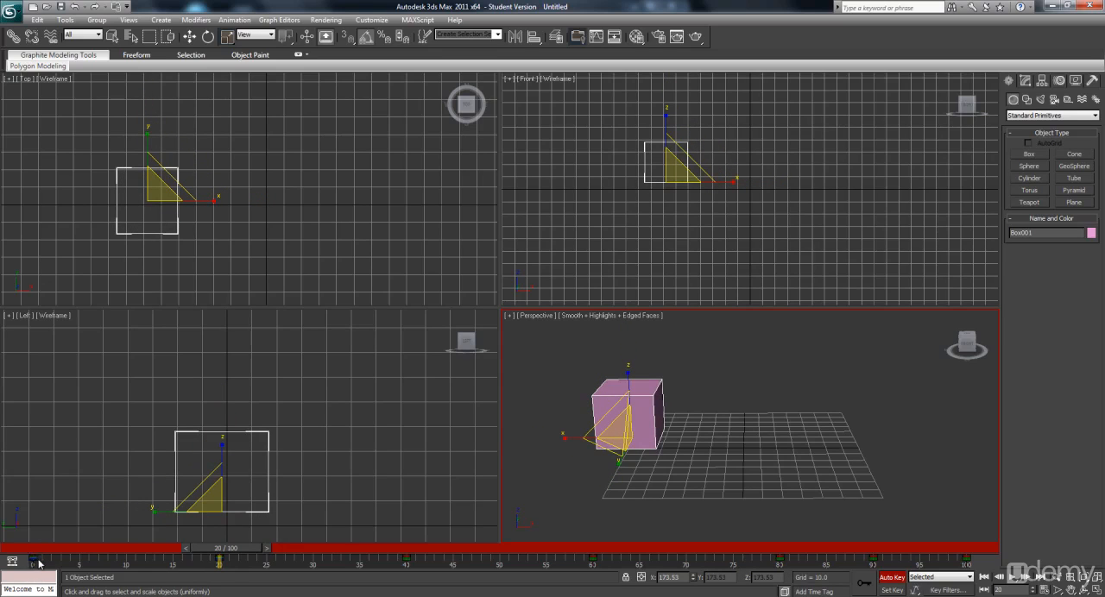
- Scale the box up at one frame and back down at a later one, then preview the pulse
{"action": "left_click_drag", "start_coordinate": [221, 548], "coordinate": [69, 548]}
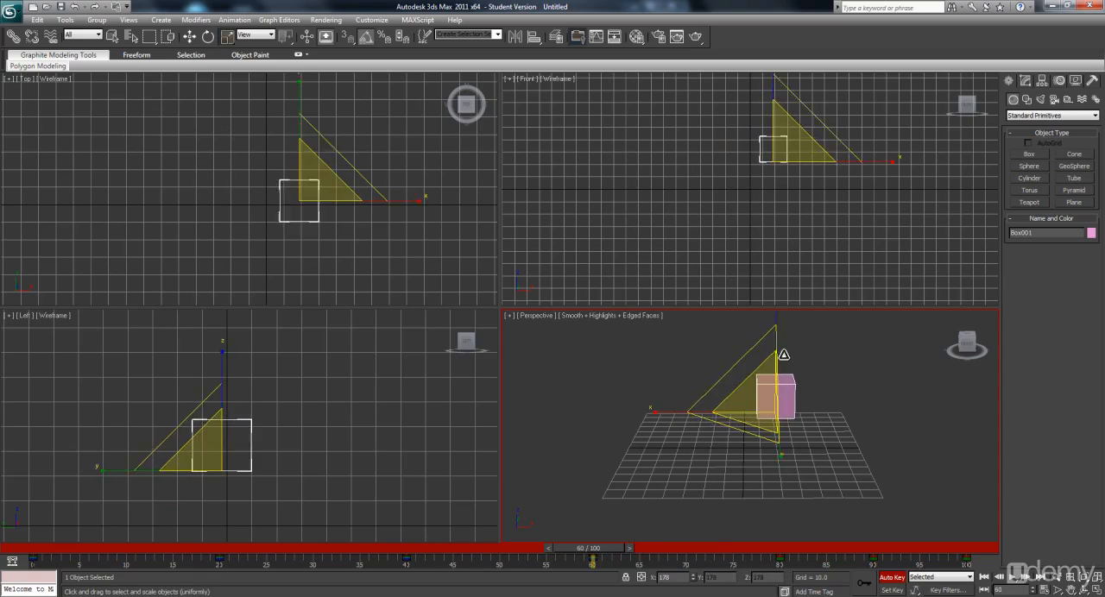
{"action": "left_click_drag", "start_coordinate": [591, 548], "coordinate": [725, 547]}
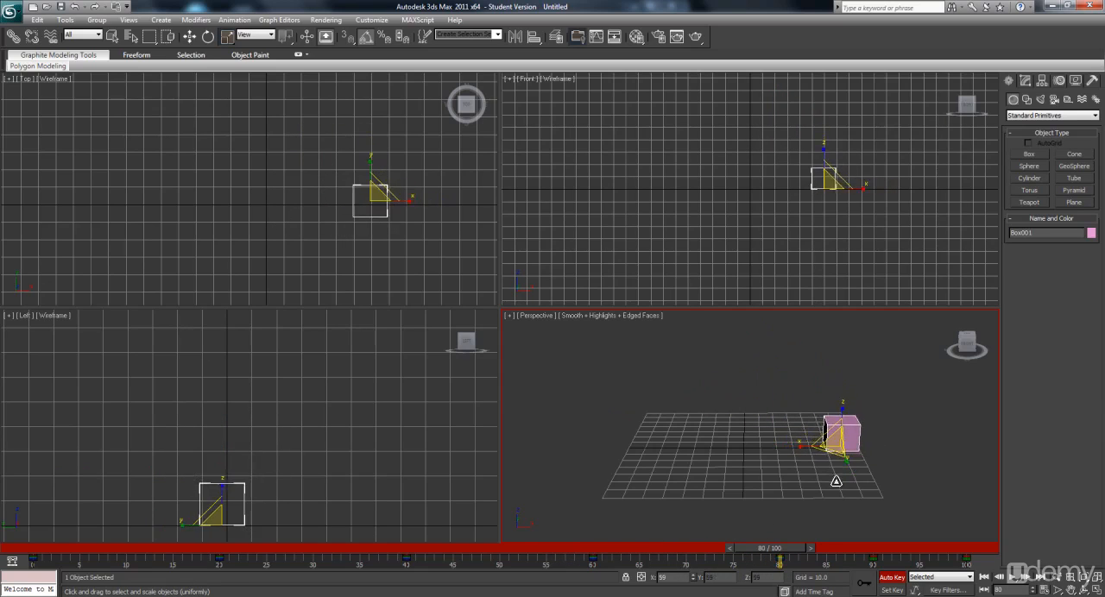
{"action": "left_click_drag", "start_coordinate": [763, 548], "coordinate": [872, 547]}
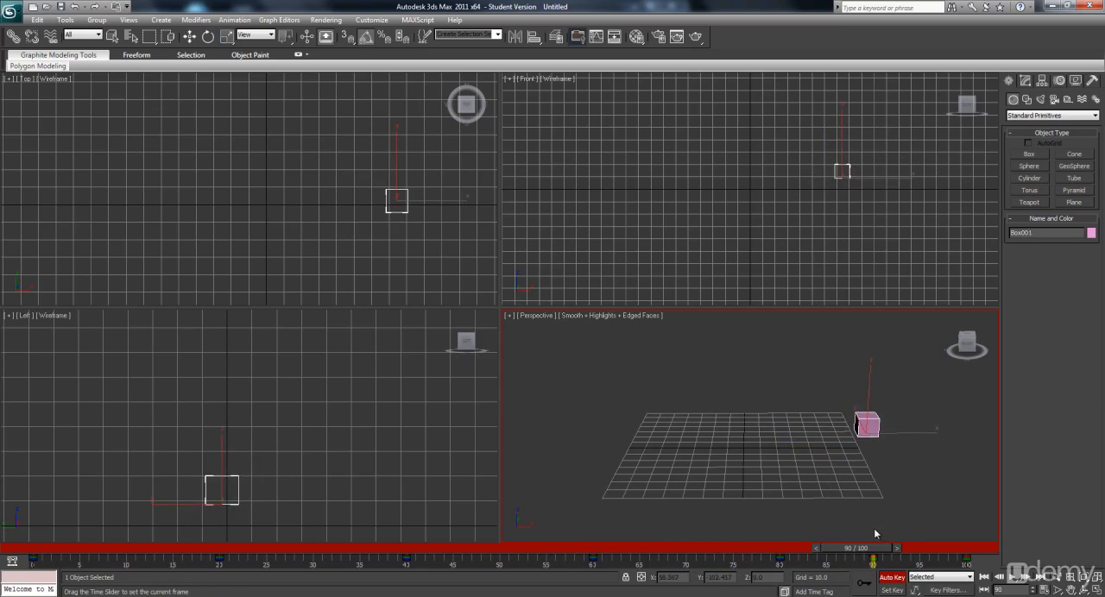